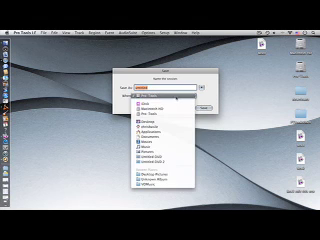
pyautogui.click(164, 104)
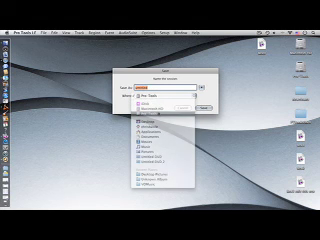